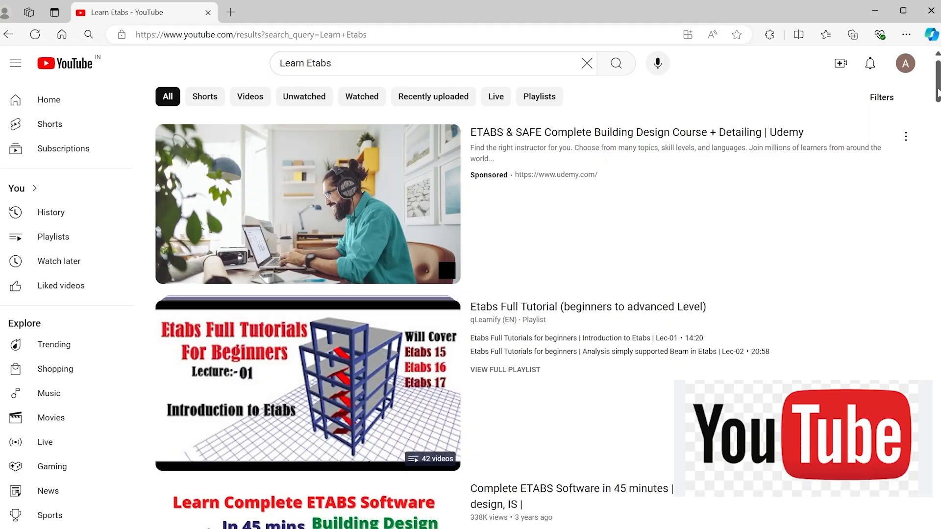
scroll(down, 3)
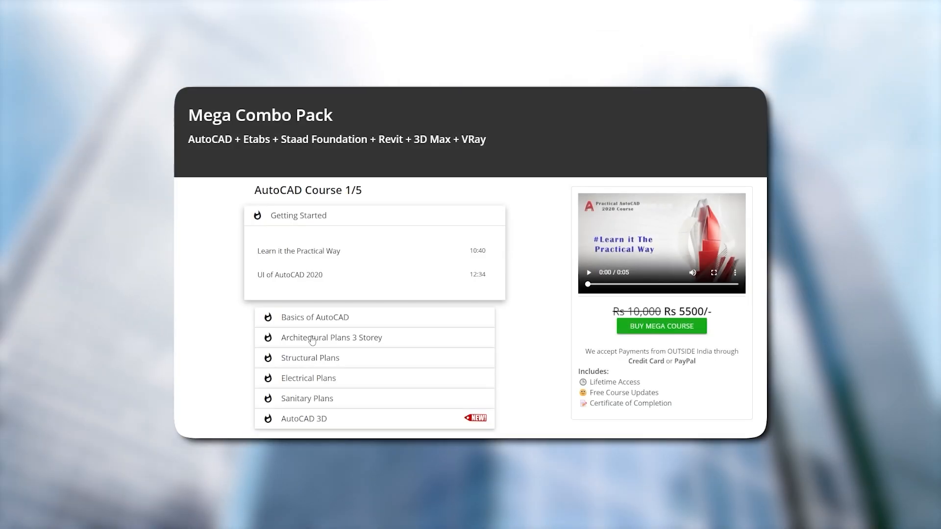
scroll(down, 3)
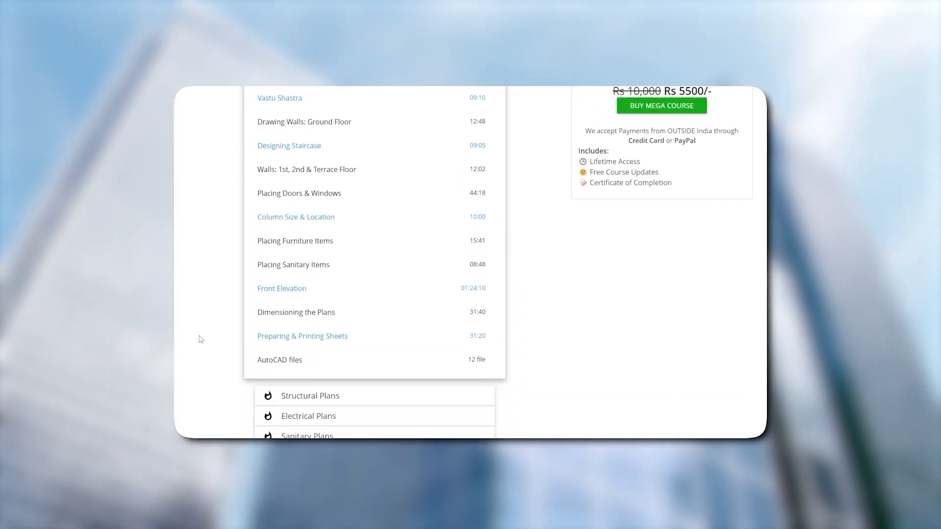